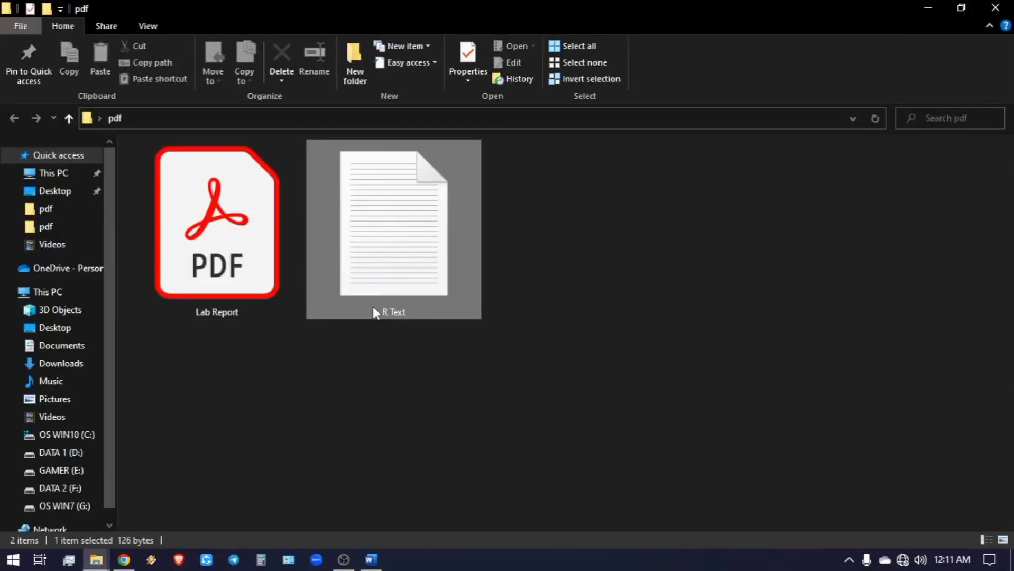
- Copy the W3C citation text from the R Text notes file
double_click(394, 223)
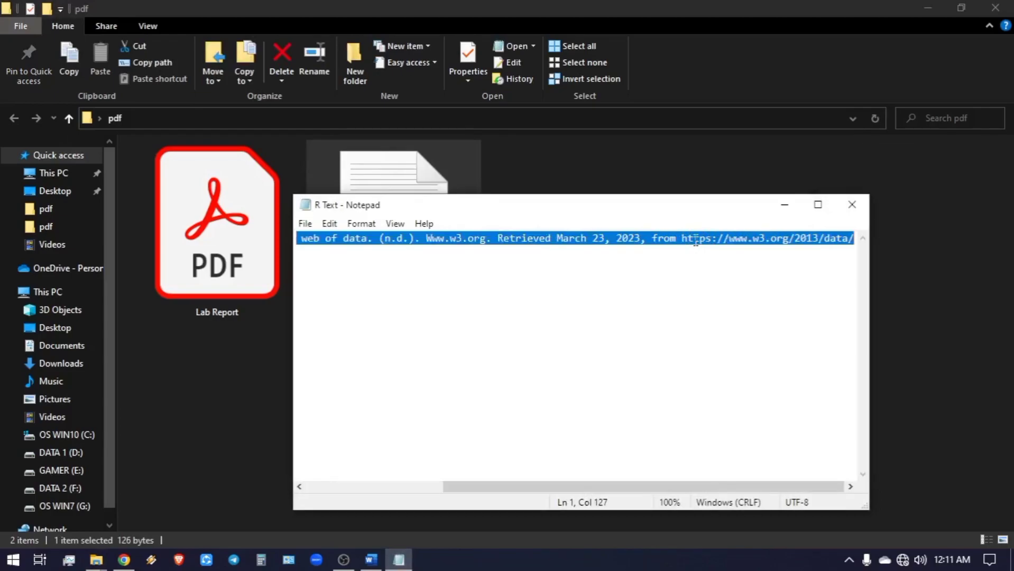
right_click(696, 238)
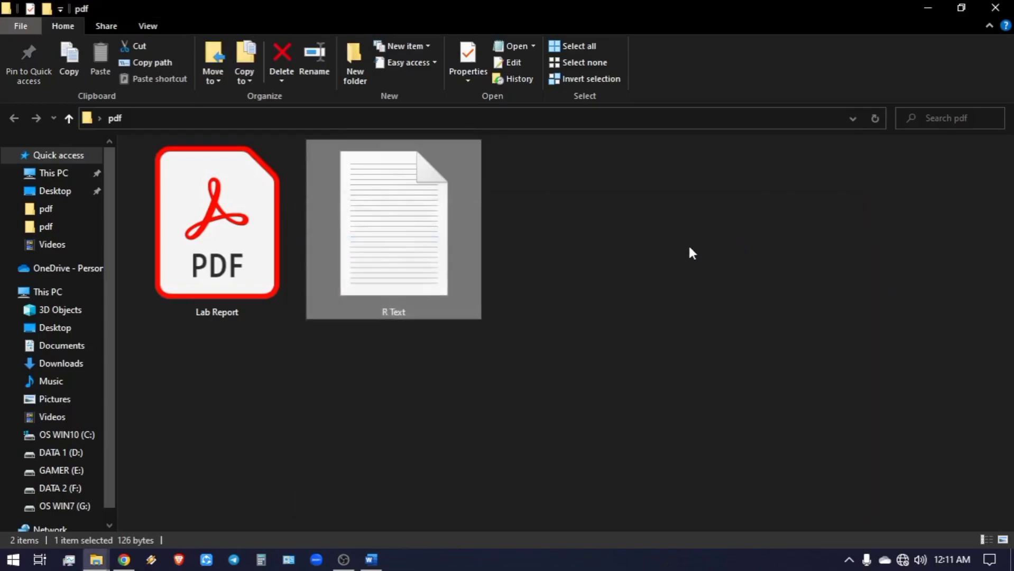
- Import all six pages of the lab report PDF into Illustrator via PDF Import Options
right_click(216, 225)
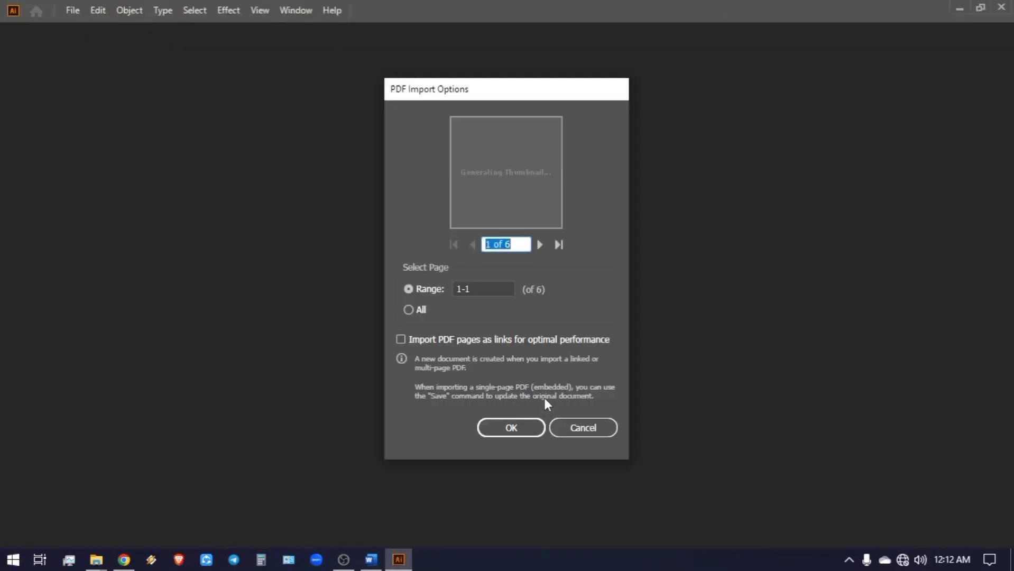
left_click(408, 310)
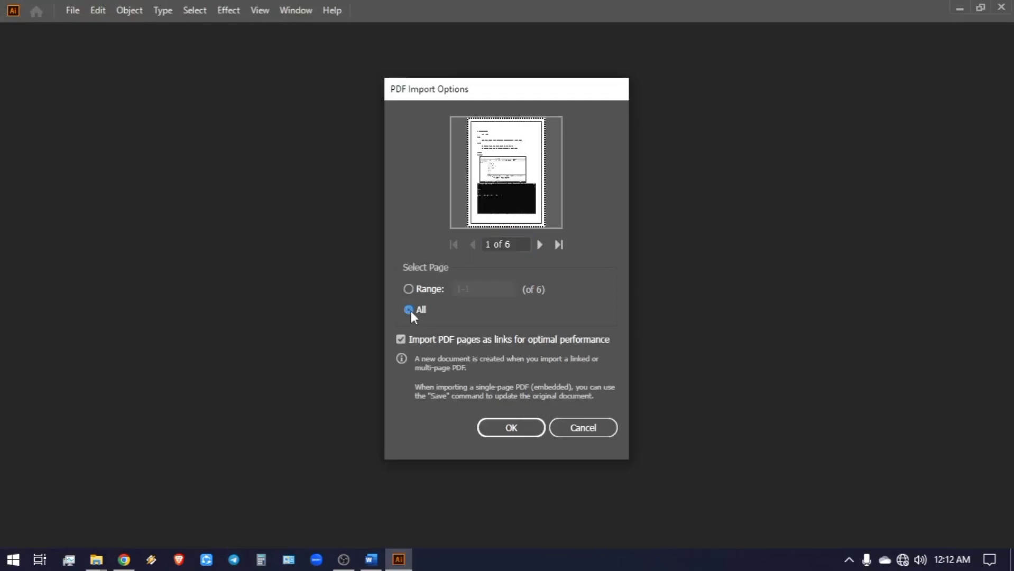
left_click(511, 427)
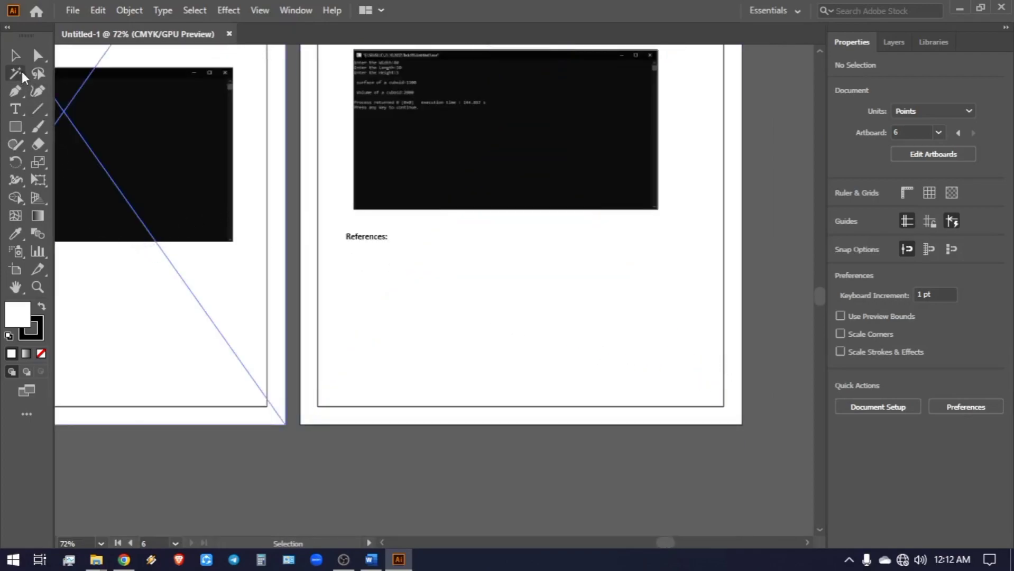
mouse_move(15, 108)
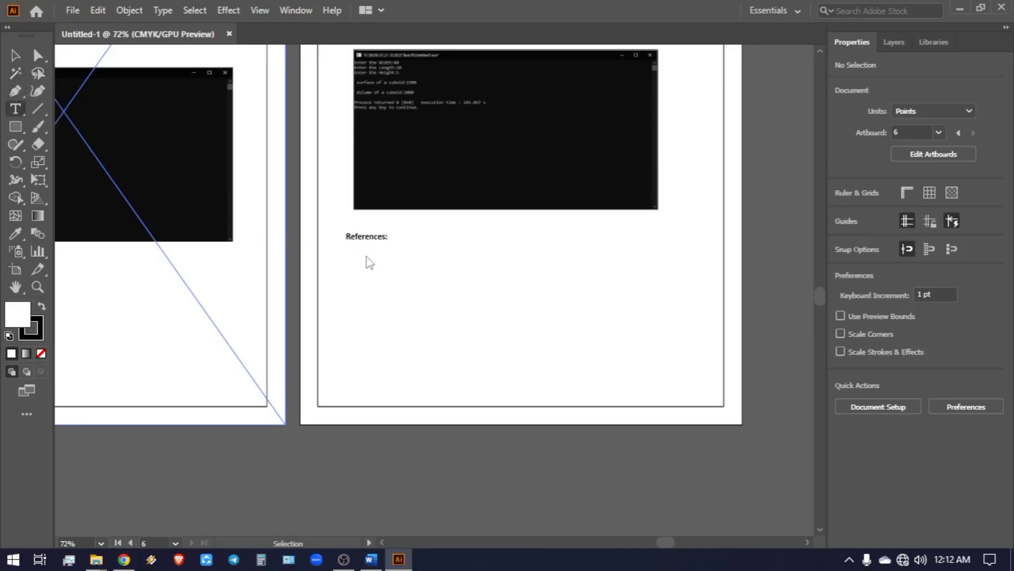
- Create an empty text area beneath the References heading with the Type Tool
left_click(354, 259)
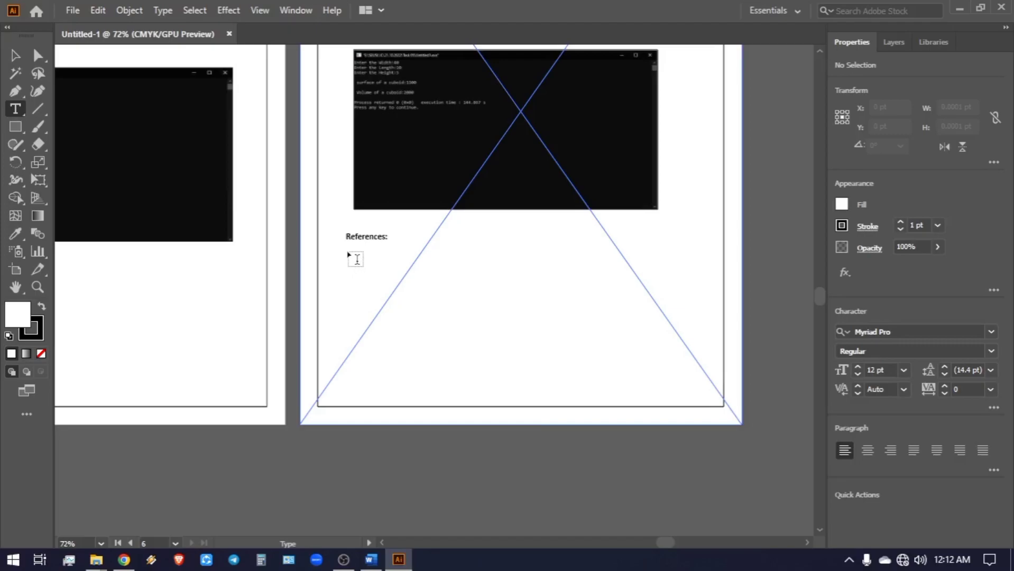
left_click_drag(349, 253, 692, 394)
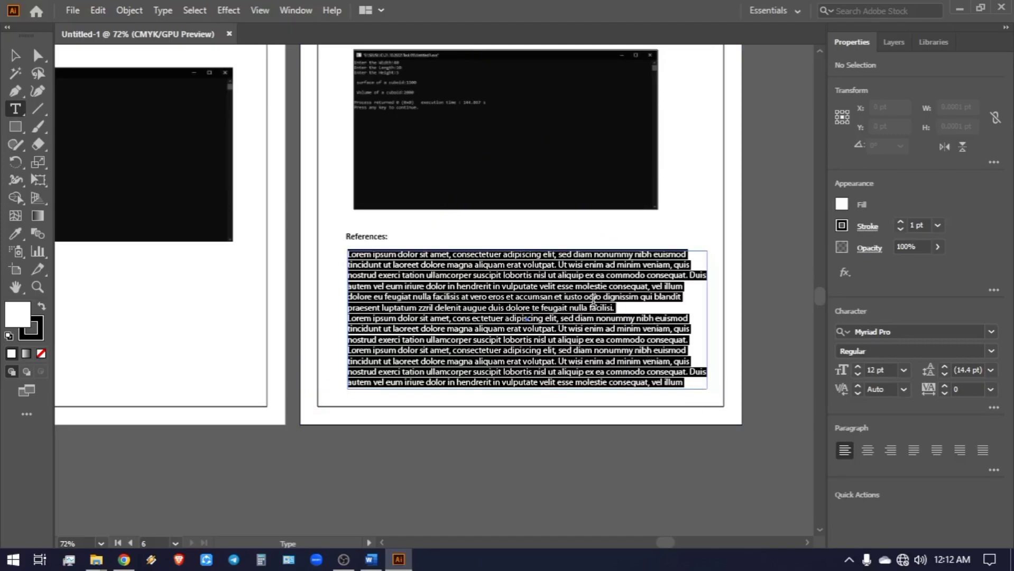
key("Delete")
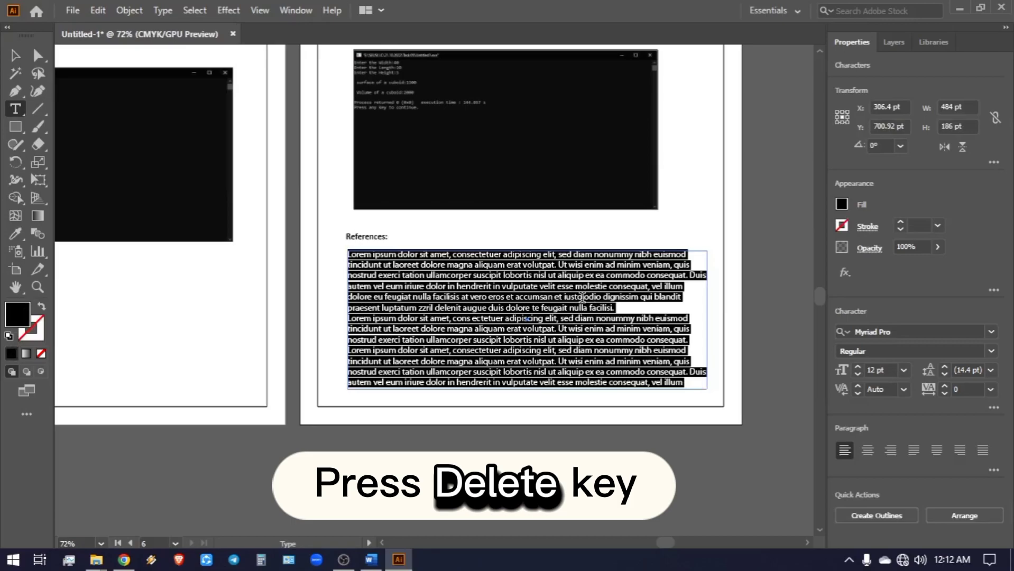
key("Delete")
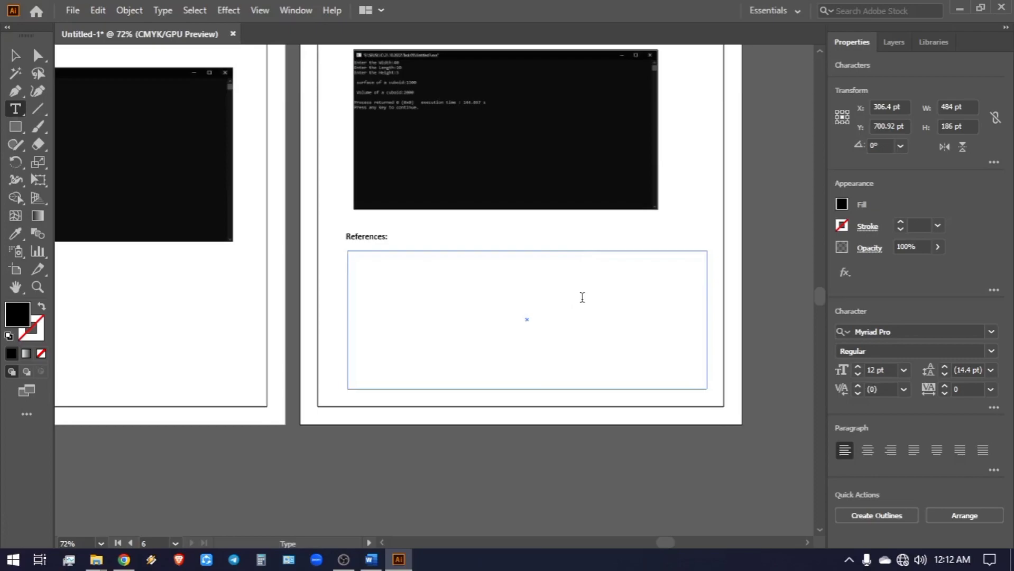
- Paste the citation 'W3C data activity - building the web of data...' into the text area
right_click(527, 320)
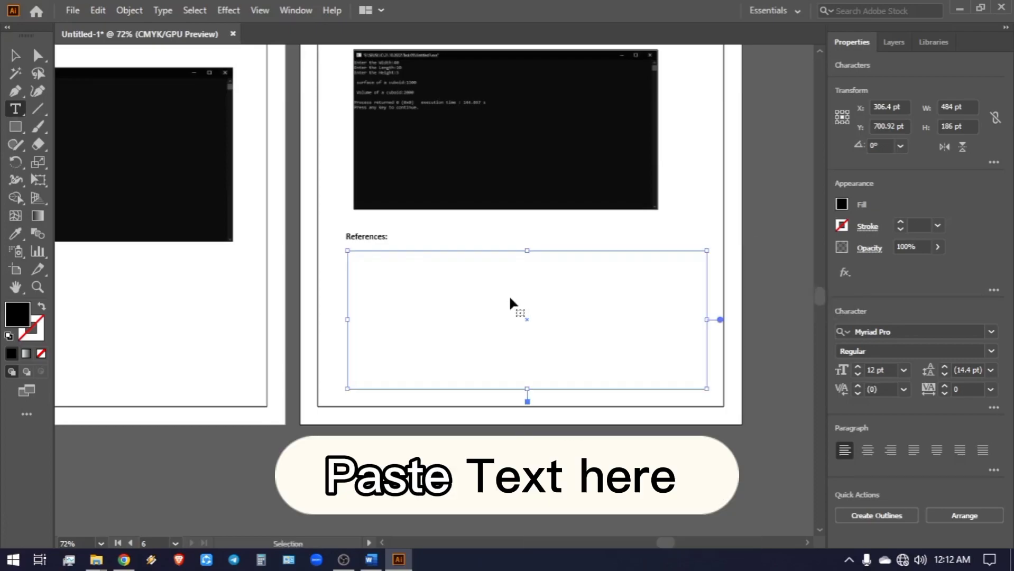
type("W3C data activity - building the web of data. (n.d.). Www.w3.org. Retrieved March 23, 2023, from https://www.w3.org/2013/data/")
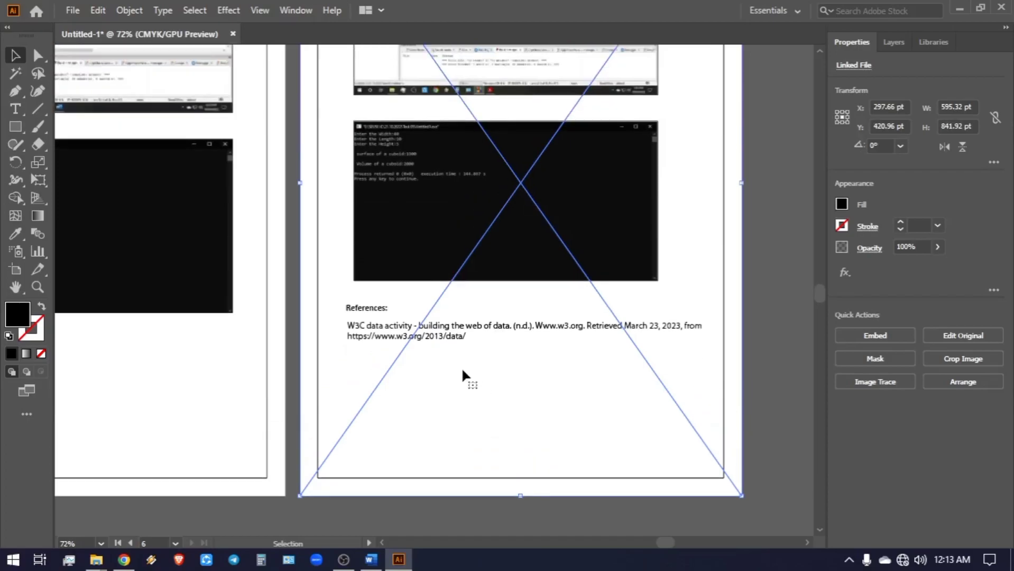
- Start Save As and name the file test1
left_click(72, 9)
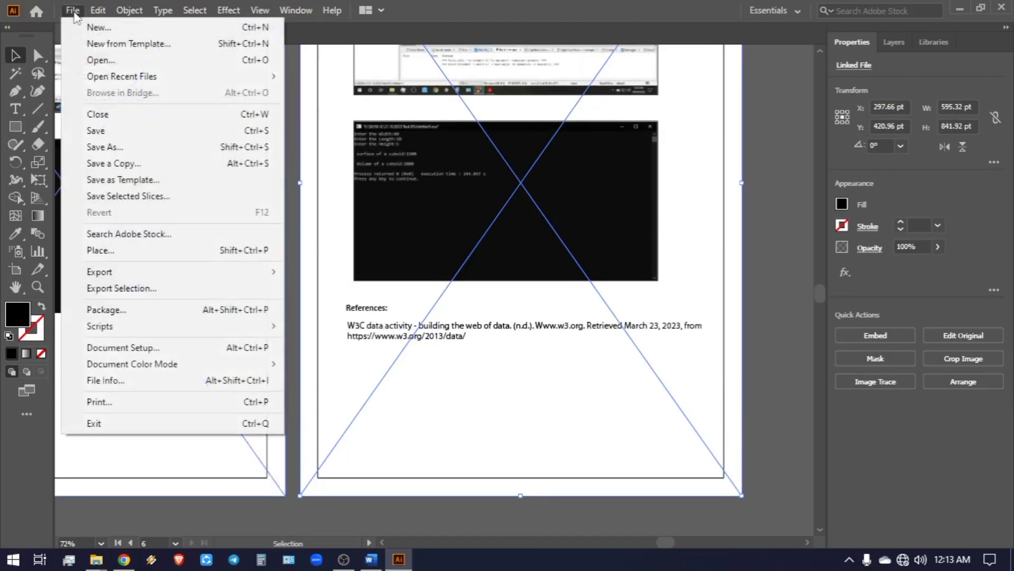
mouse_move(101, 147)
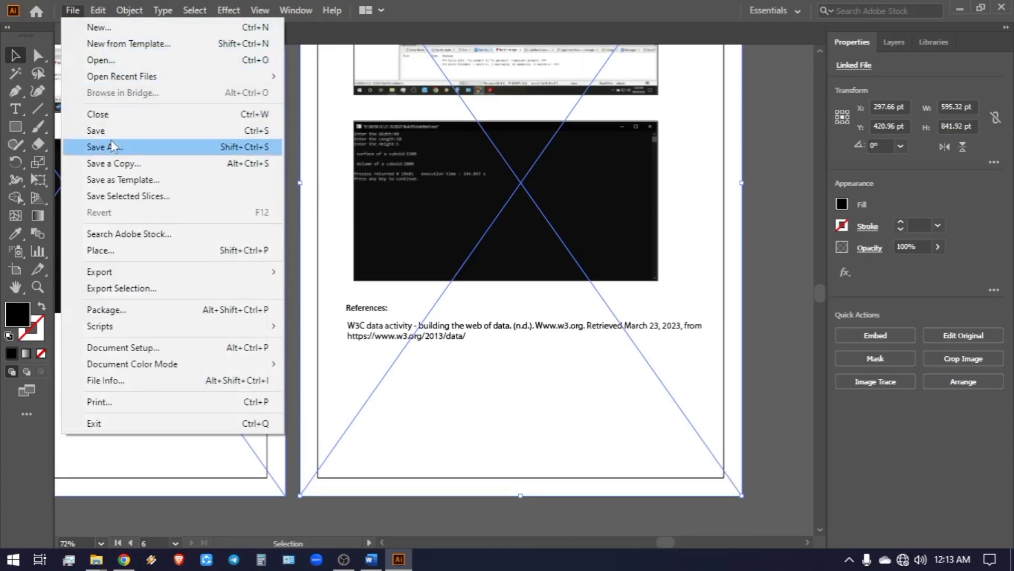
left_click(104, 147)
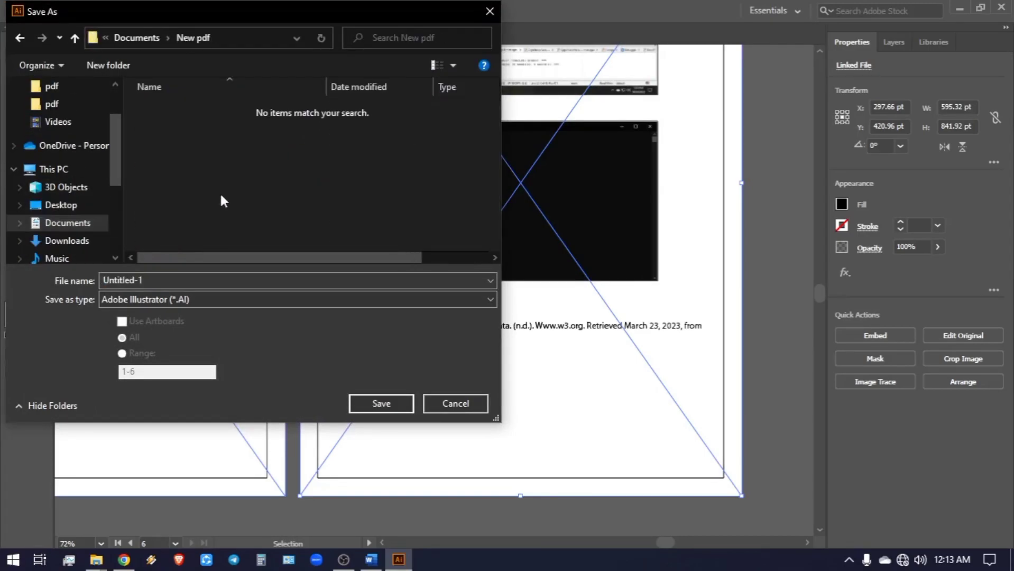
left_click(274, 280)
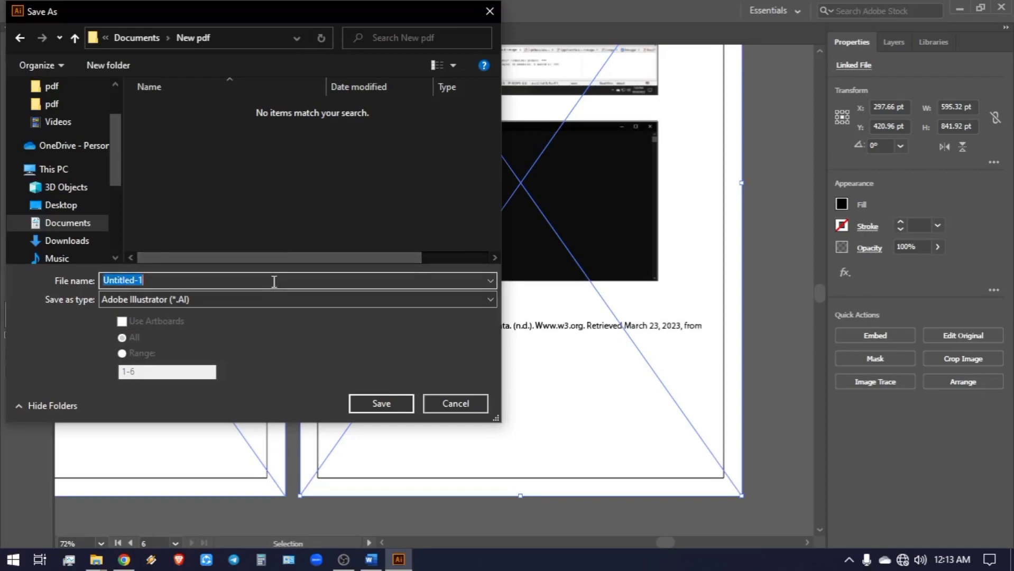
type("test")
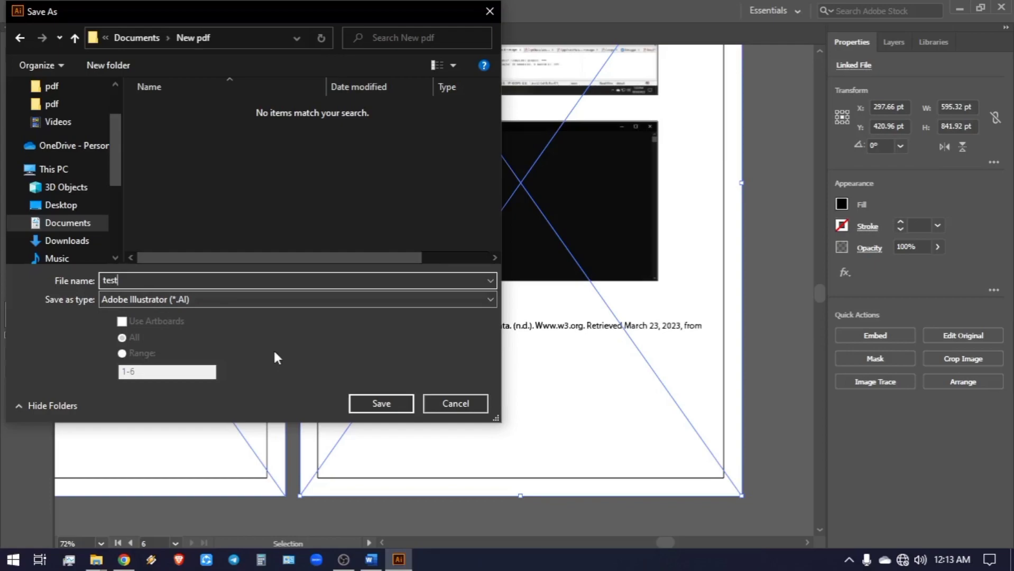
type("1")
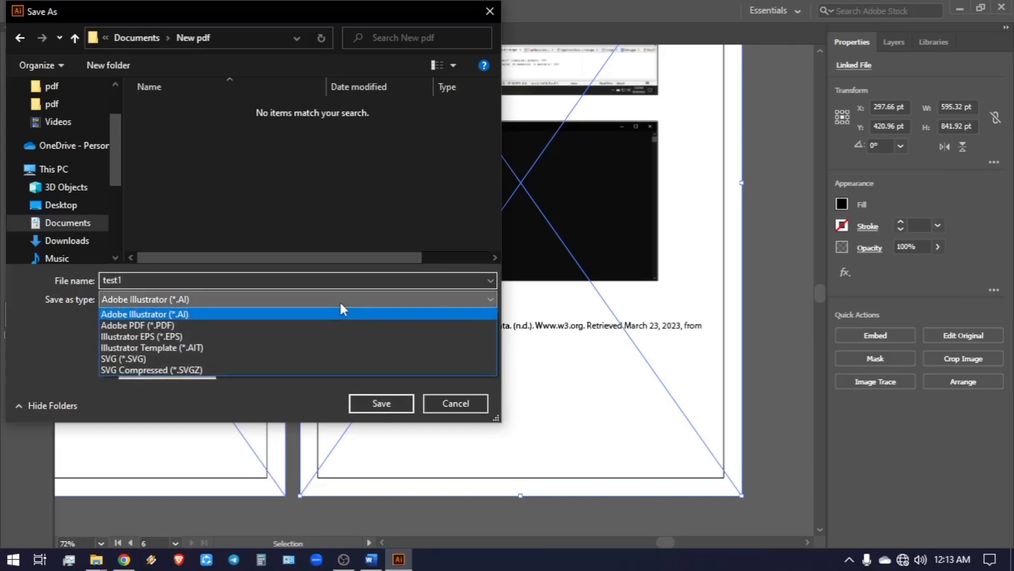
mouse_move(316, 333)
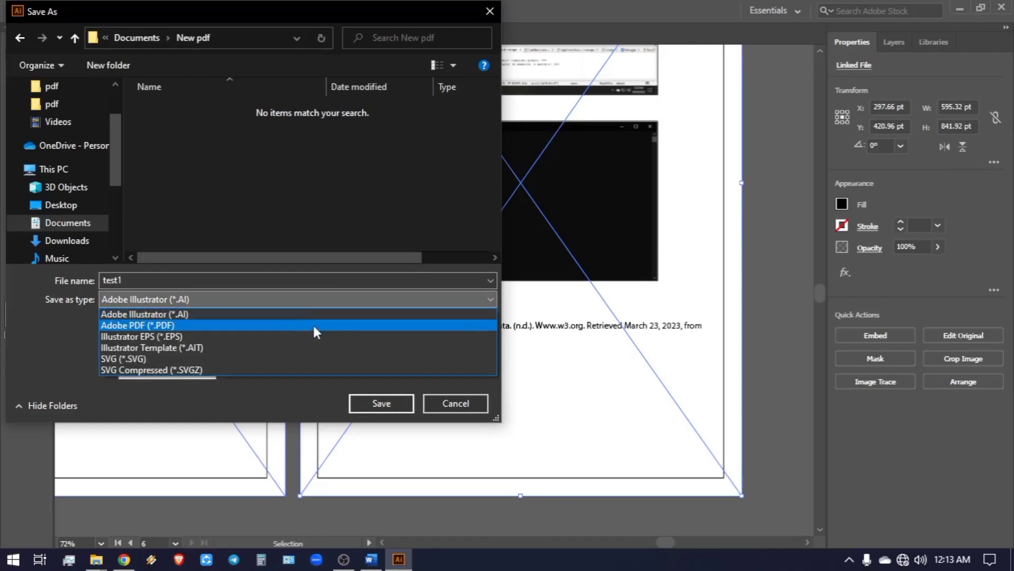
- Save as Adobe PDF in the New pdf folder with the Illustrator Default preset
left_click(132, 325)
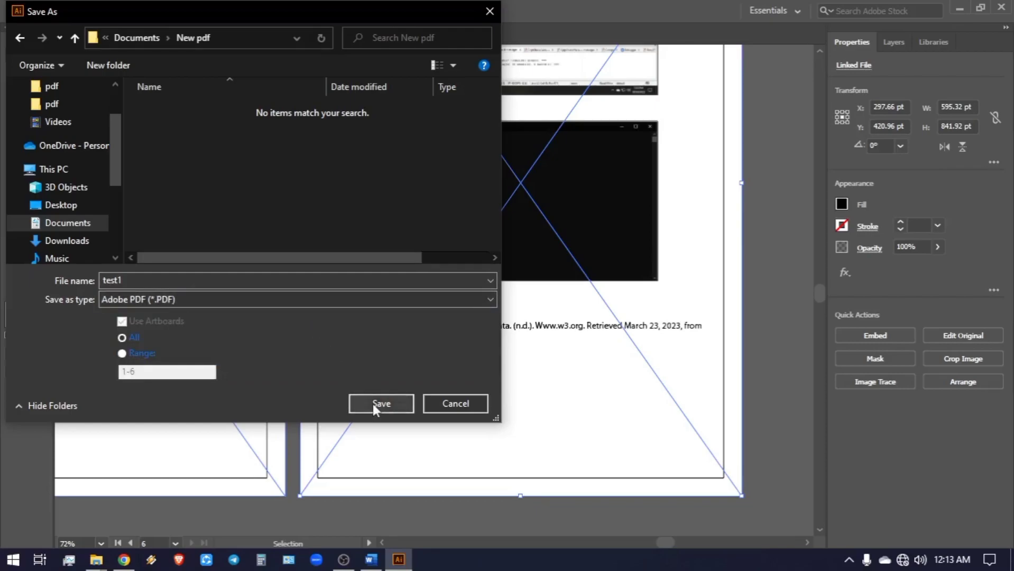
left_click(381, 403)
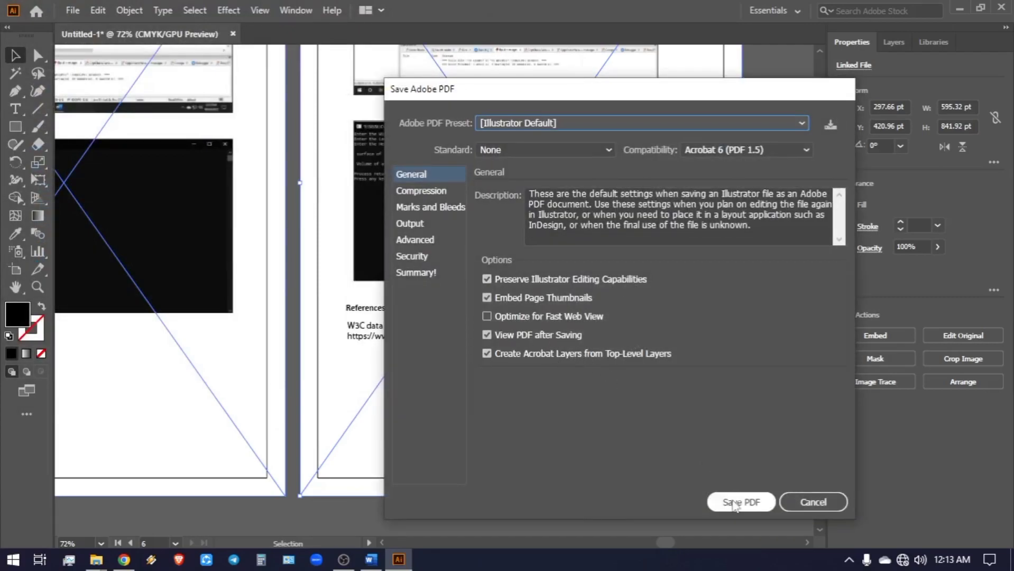
left_click(740, 502)
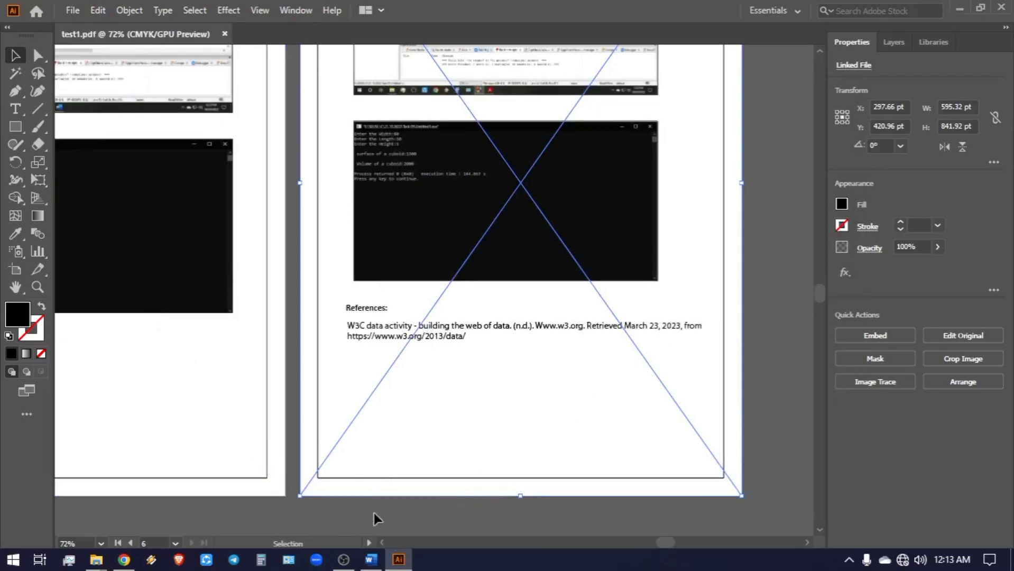
- Scroll test1.pdf to page 6 in Acrobat Reader and select part of the W3C citation
left_click(426, 560)
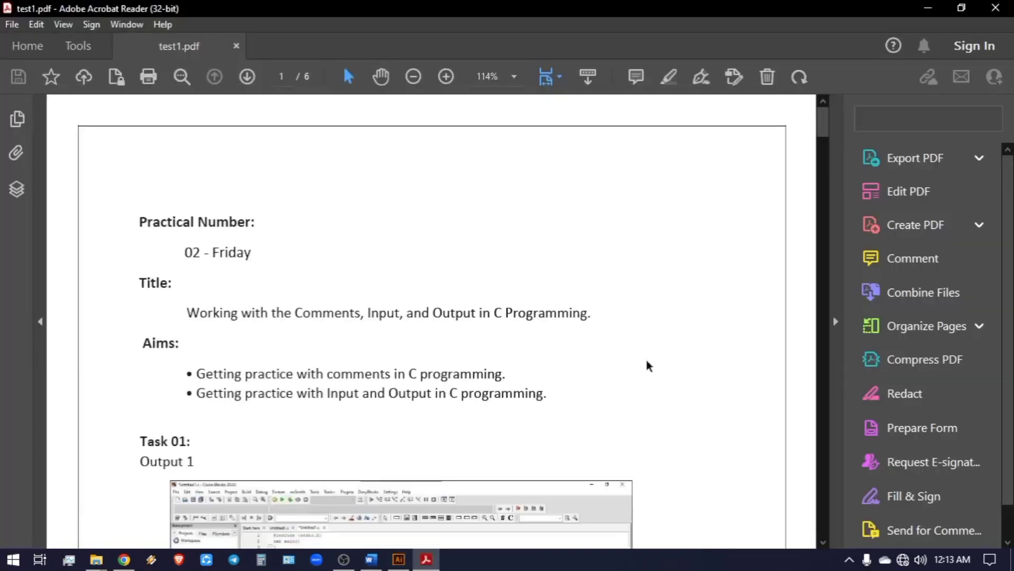
scroll("down", 3)
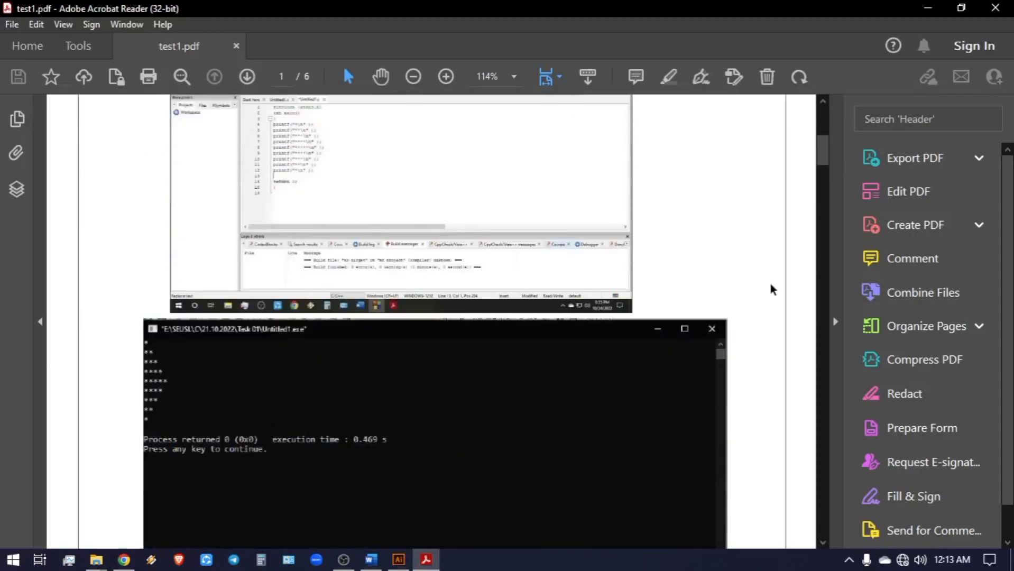
left_click_drag(823, 149, 823, 511)
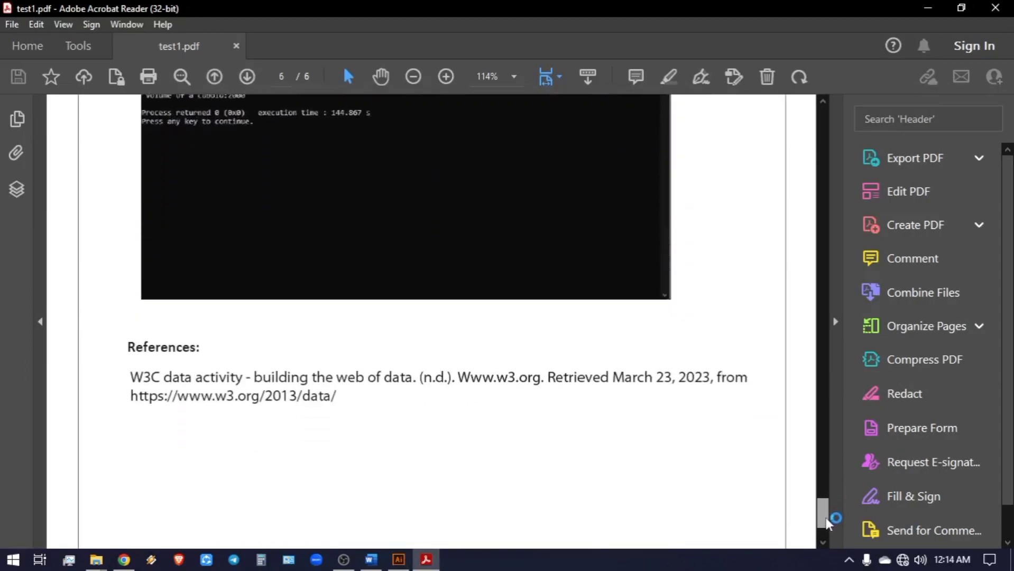
scroll("down", 3)
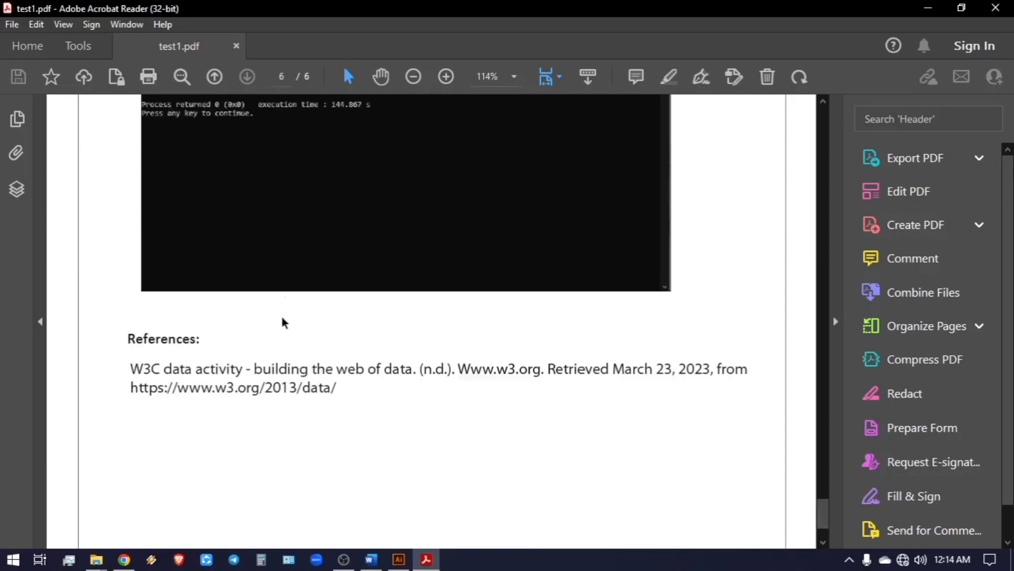
left_click_drag(196, 369, 366, 369)
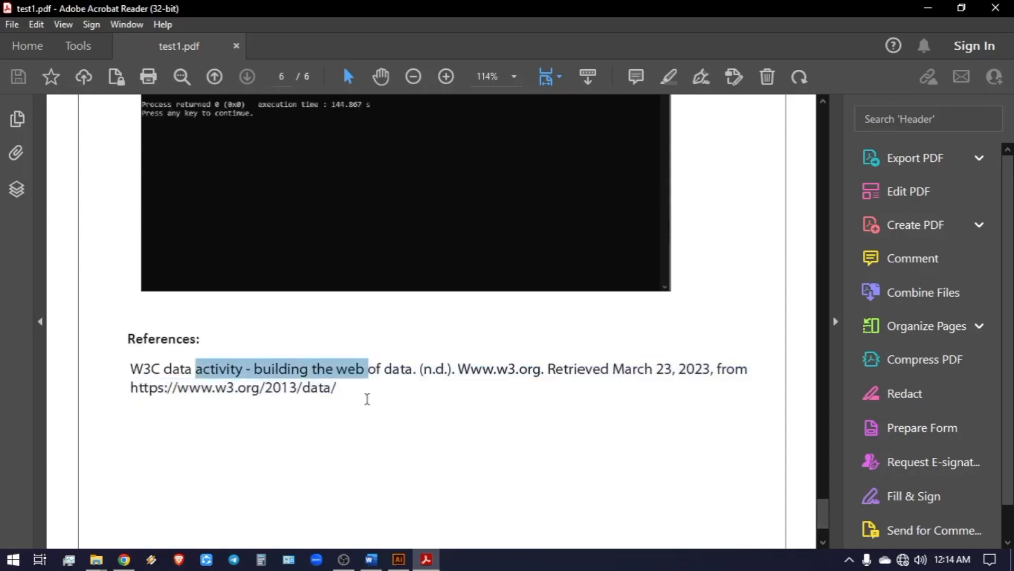
mouse_move(887, 14)
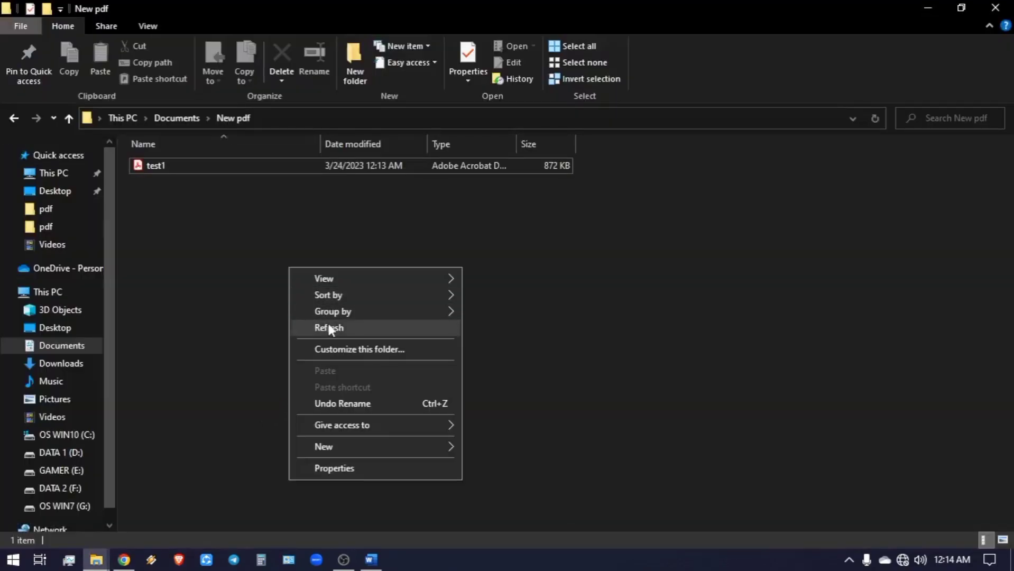
- Refresh the New pdf folder and reopen test1.pdf in Acrobat Reader
left_click(328, 328)
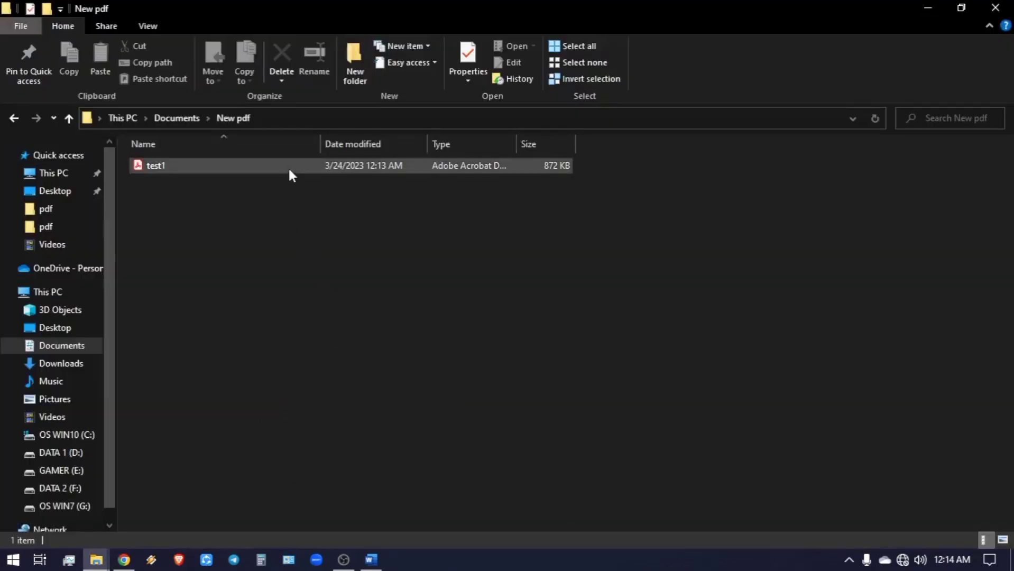
left_click(156, 165)
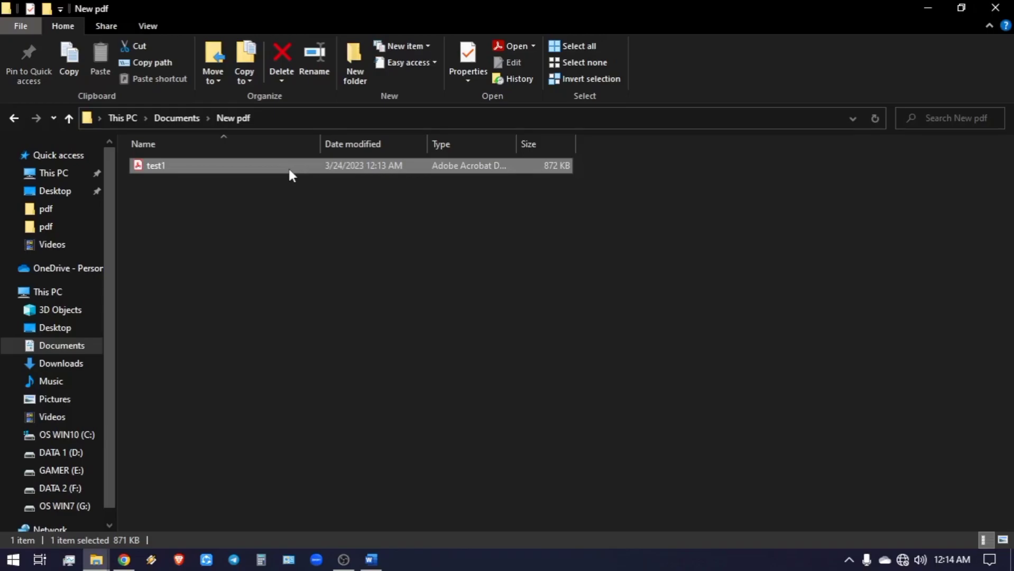
mouse_move(364, 213)
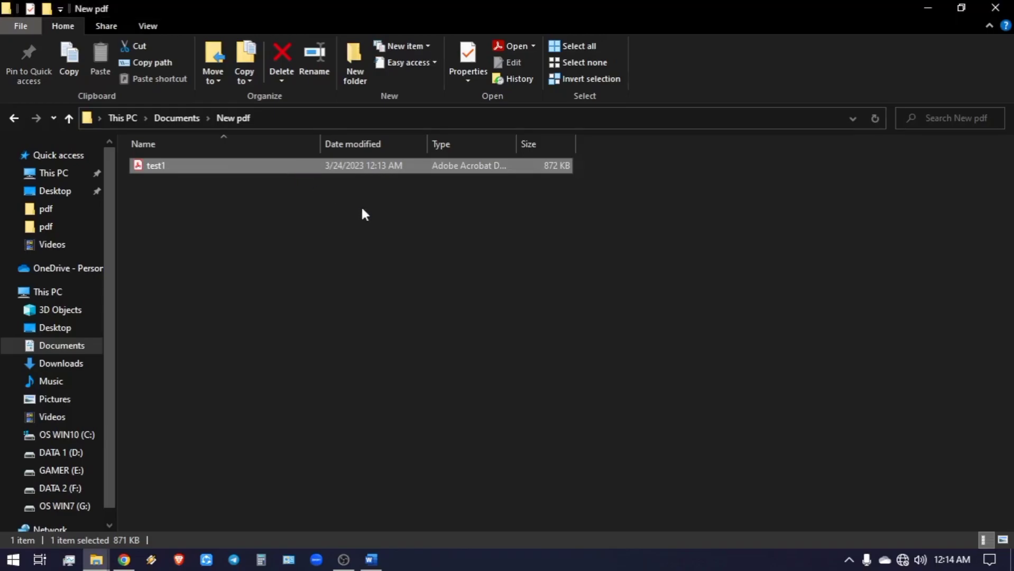
double_click(154, 165)
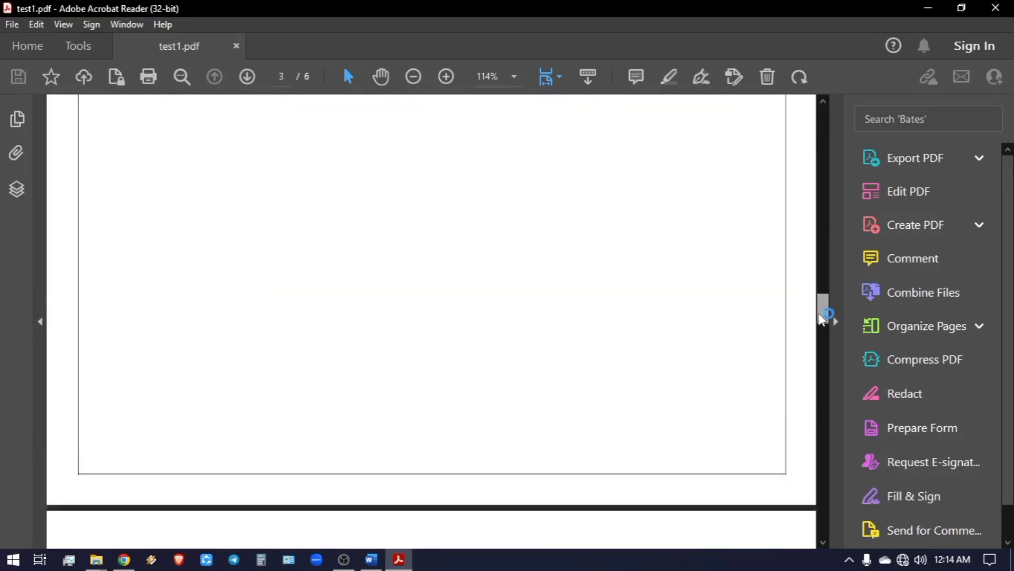
scroll("down", 3)
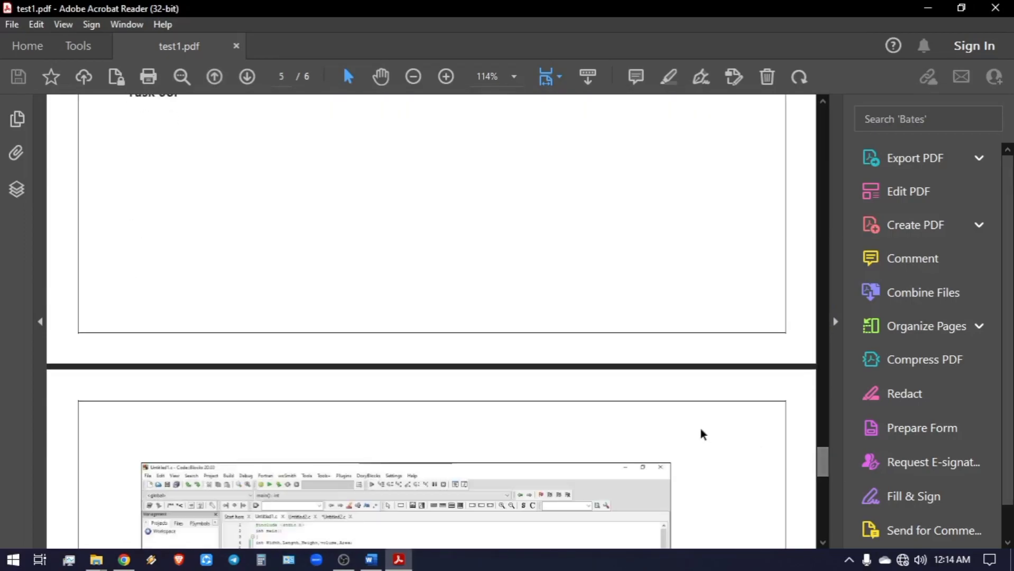
scroll("down", 3)
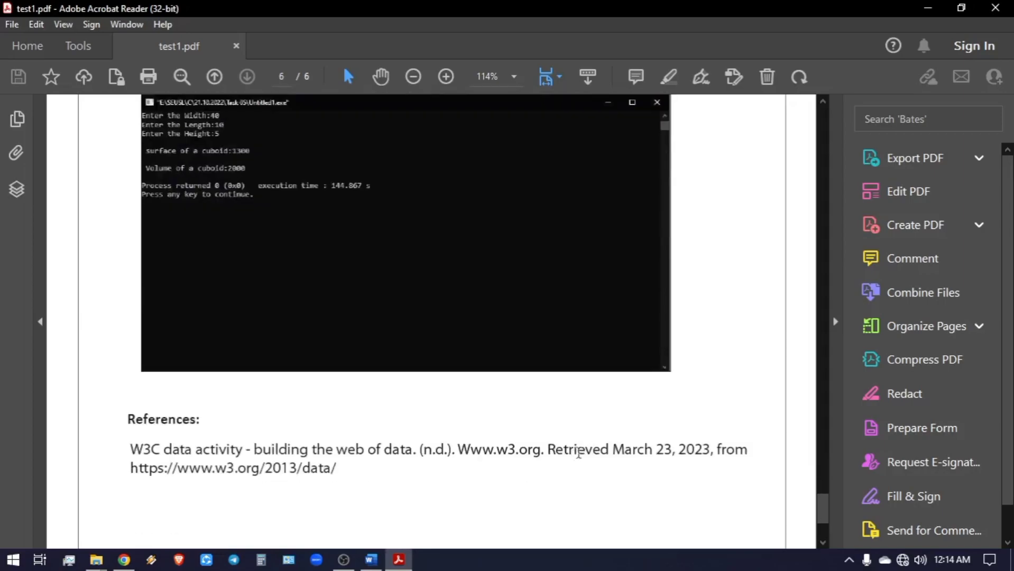